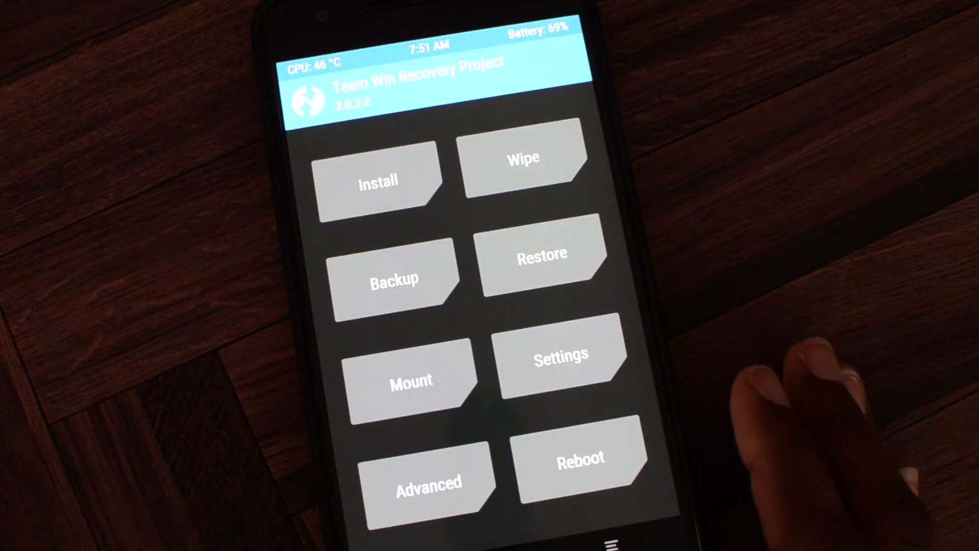
- In TWRP Install Image mode, select N2G47O-ANGLER.img and reach the partition selection
left_click(379, 182)
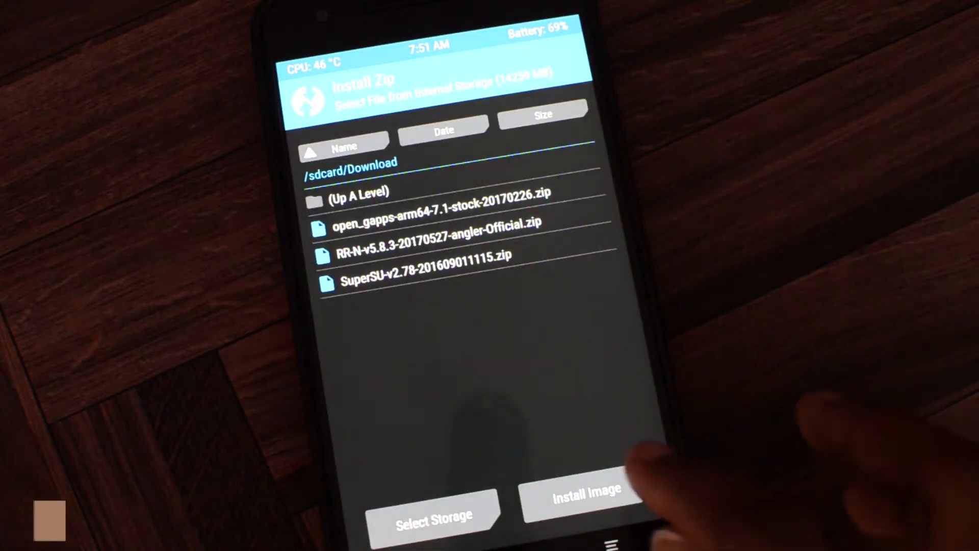
left_click(581, 489)
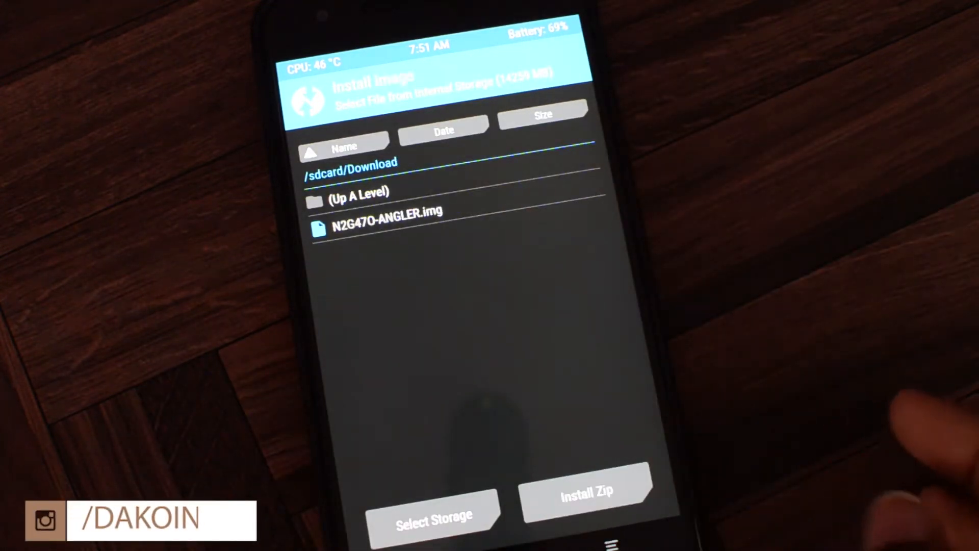
left_click(386, 210)
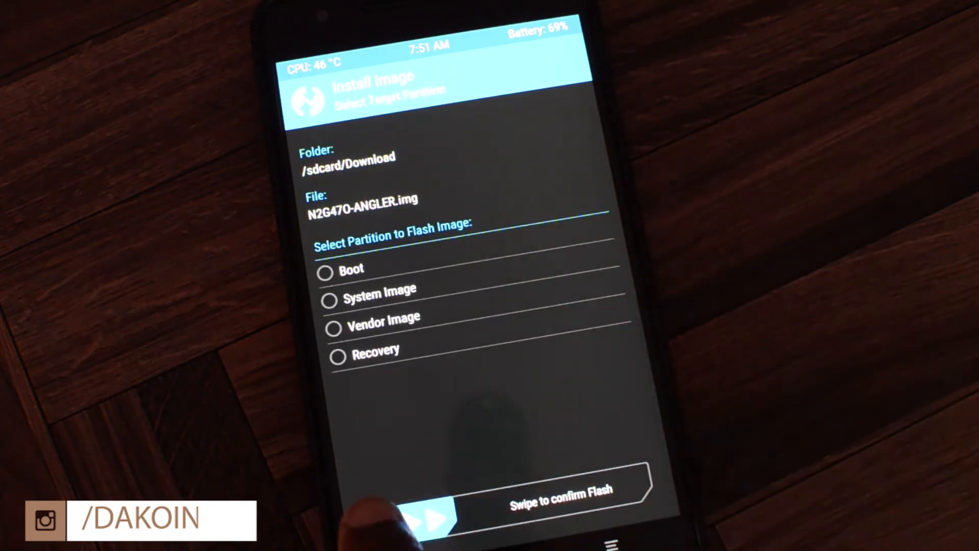
left_click(336, 316)
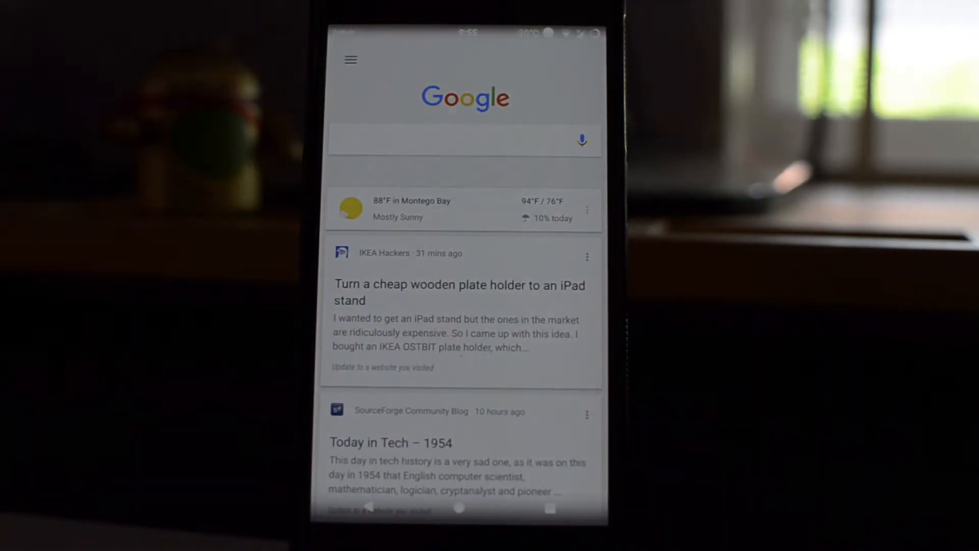
- Pull the notification shade down fully to show brightness and Quick Settings tiles
scroll("down", 3)
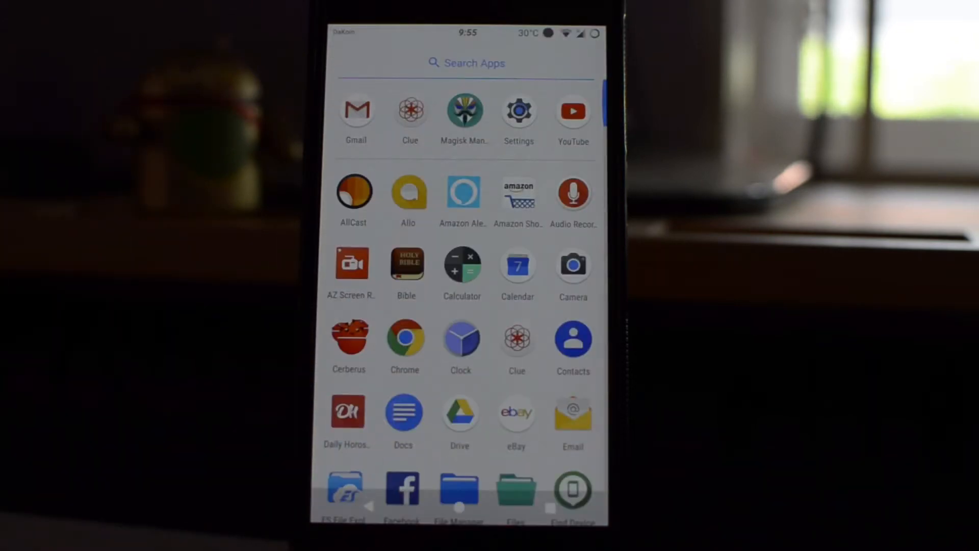
left_click(460, 506)
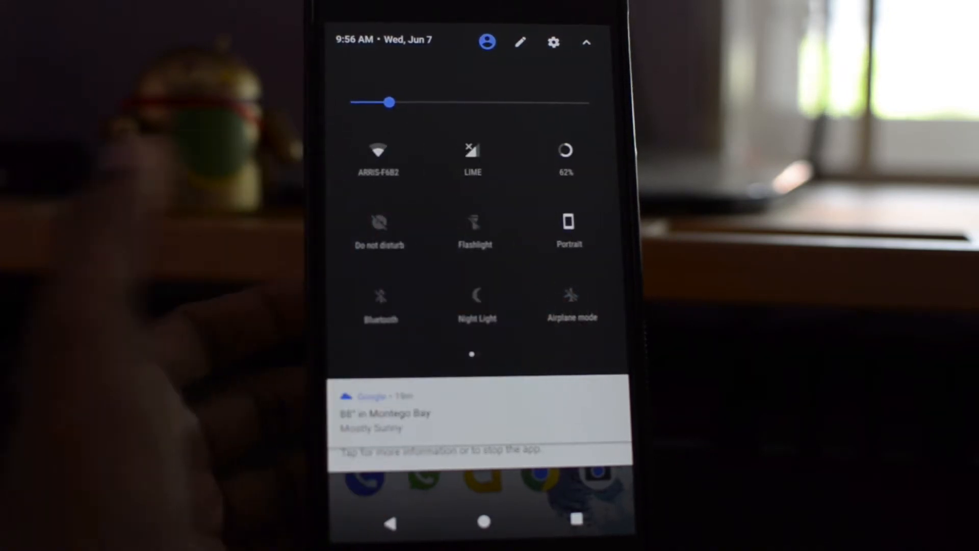
- Switch on Enable logo under Configurations > Brand logo for the status bar
left_click(520, 42)
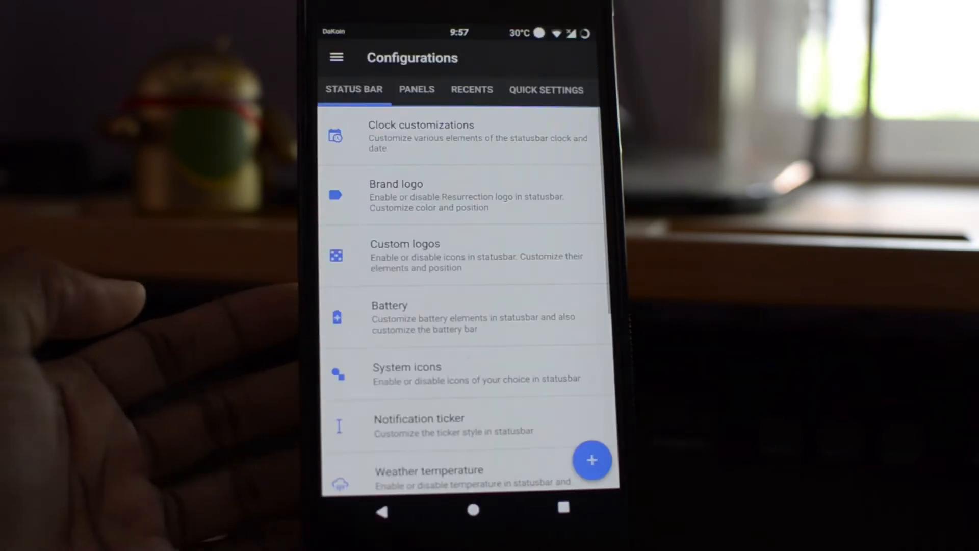
scroll("down", 3)
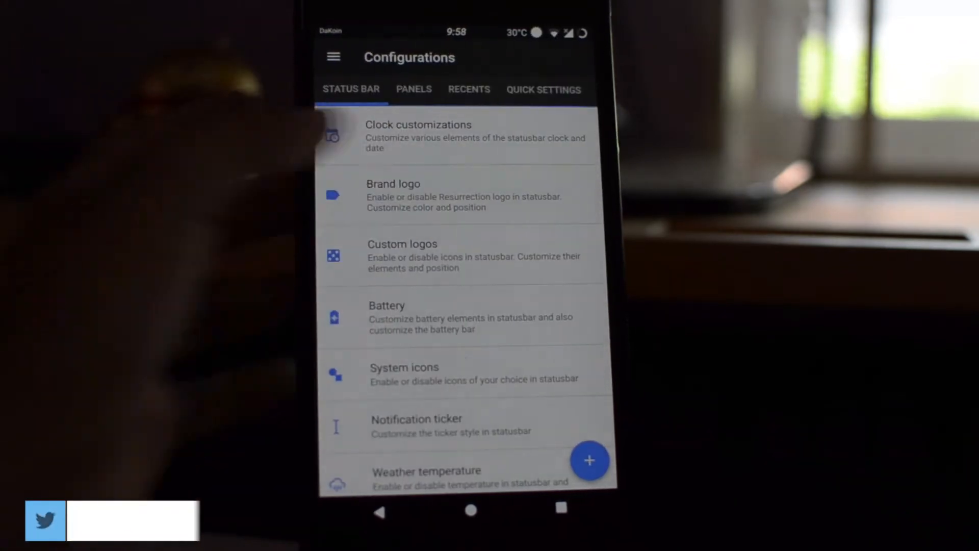
left_click(393, 195)
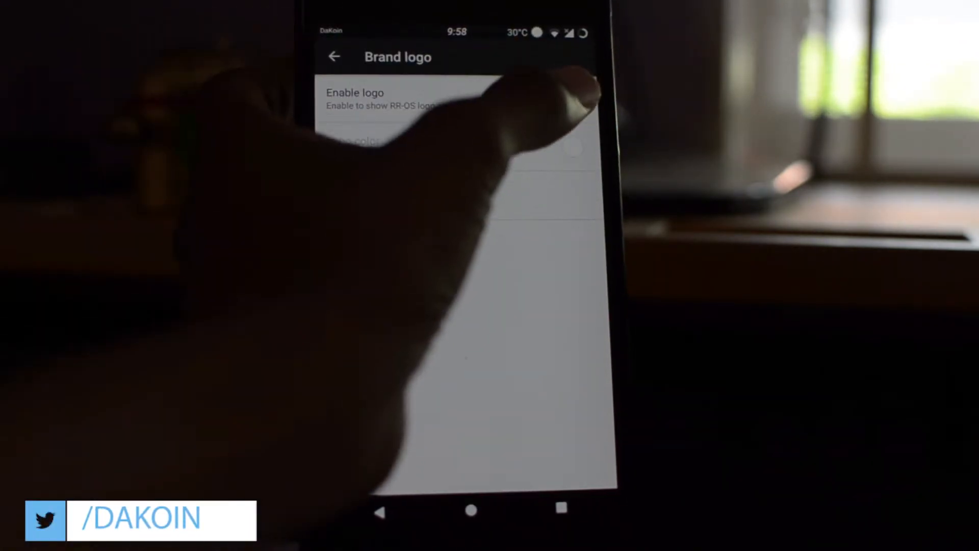
left_click(572, 100)
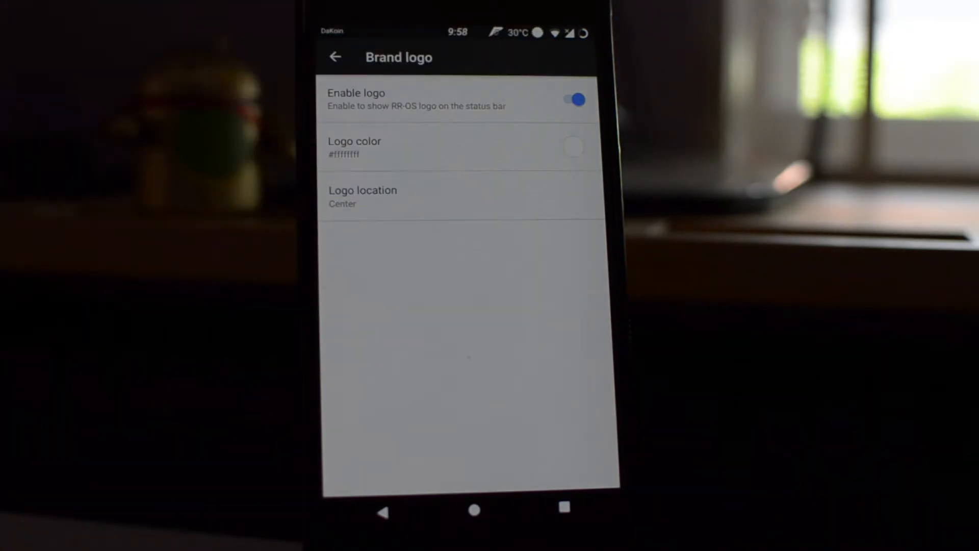
left_click(335, 56)
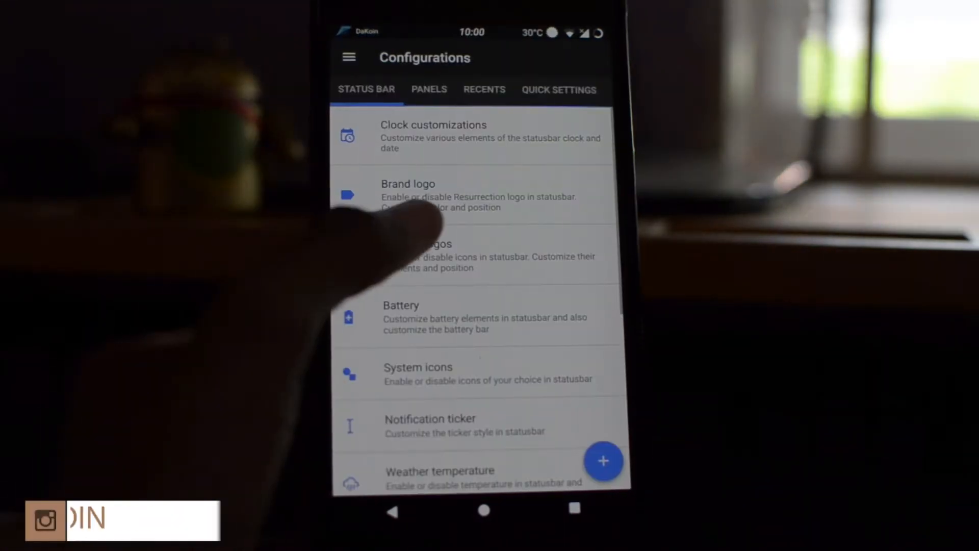
- Enable Show custom logo and pick Tuner as the status bar logo
left_click(437, 256)
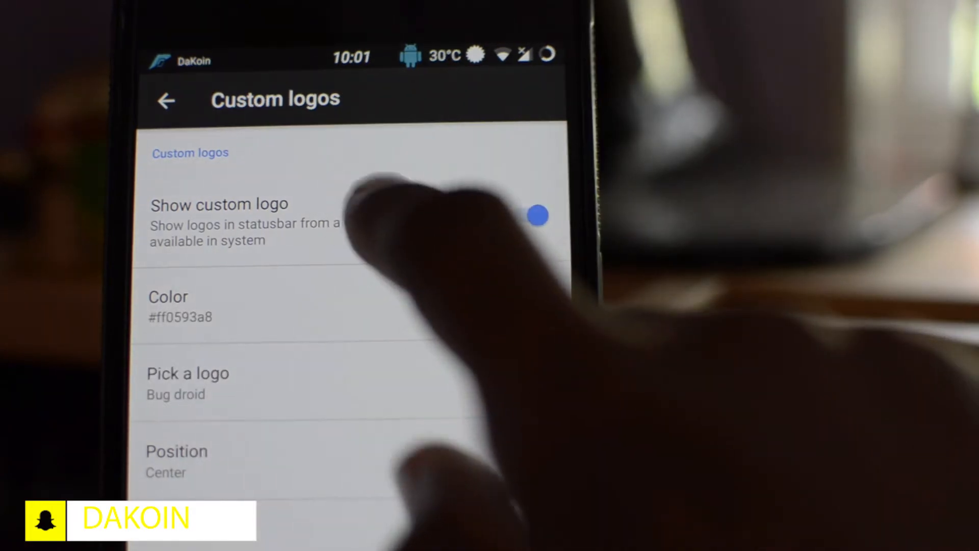
left_click(531, 215)
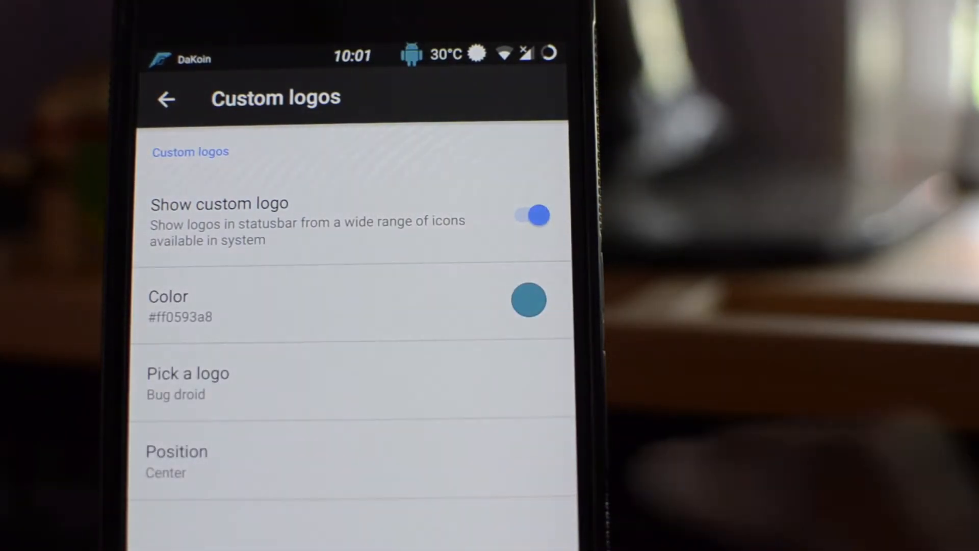
left_click(187, 381)
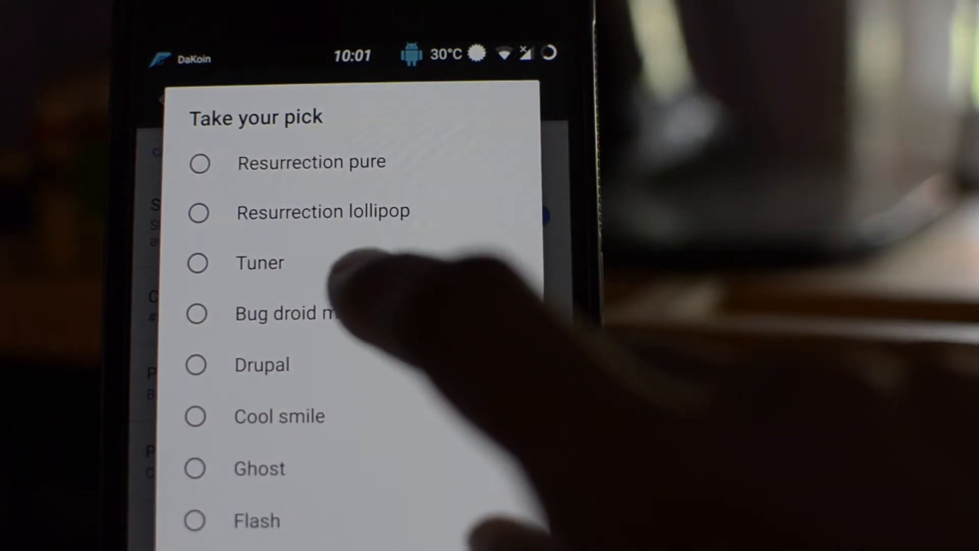
left_click(259, 262)
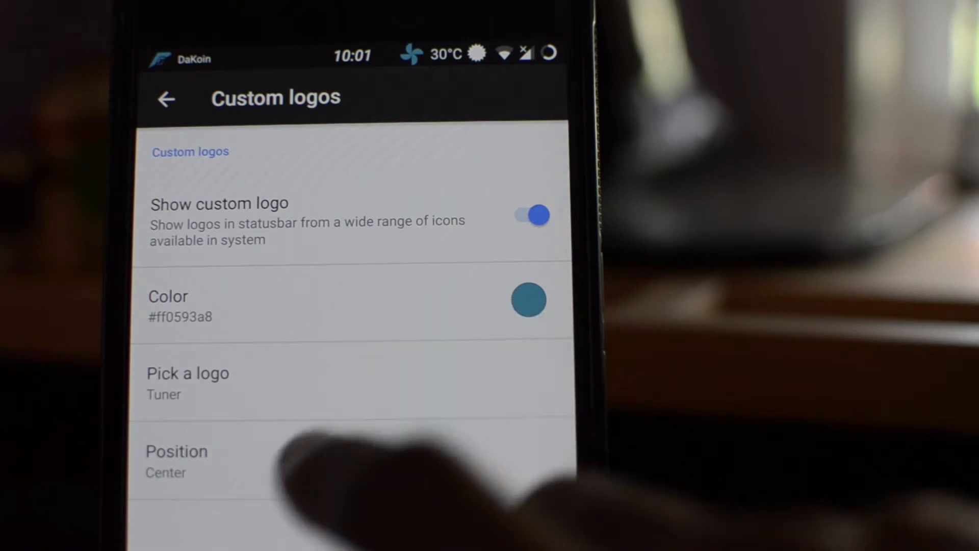
left_click(188, 373)
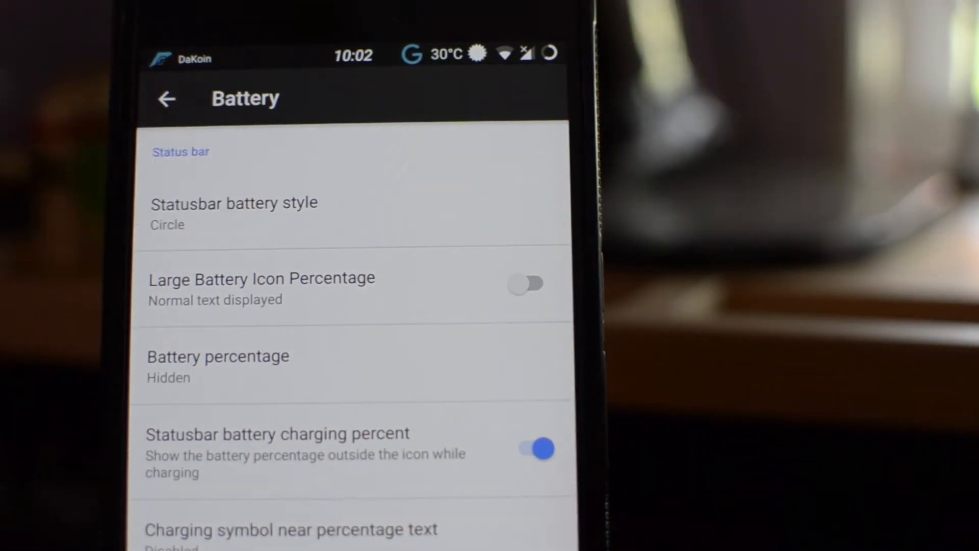
- Set Battery percentage to 'Inside the icon' in the Battery settings
left_click(234, 212)
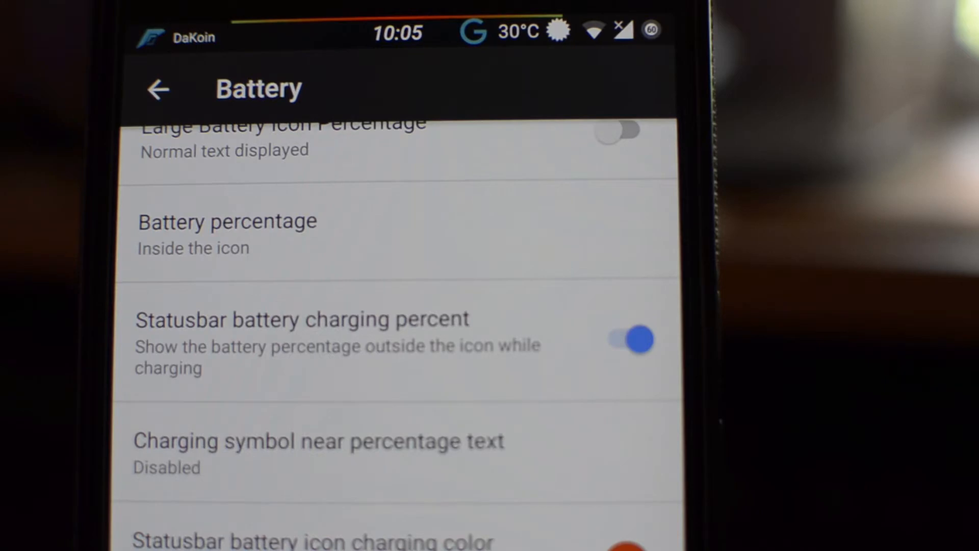
left_click(159, 89)
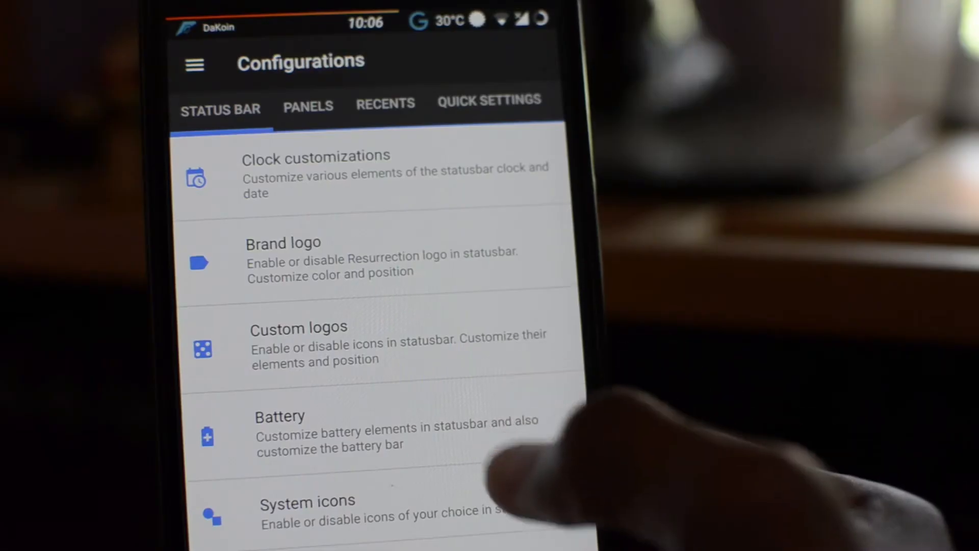
left_click(307, 500)
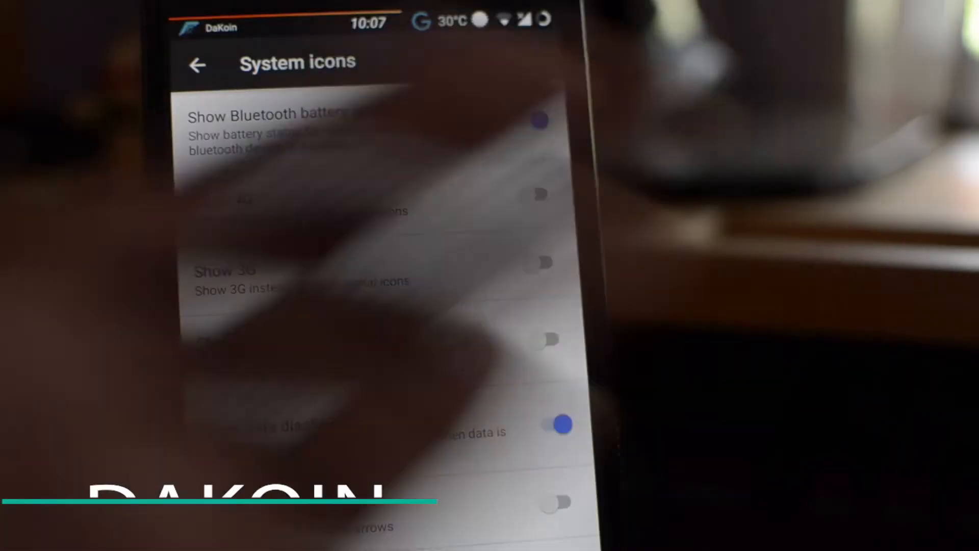
- Go back from System icons to Configurations > Status bar
left_click(533, 120)
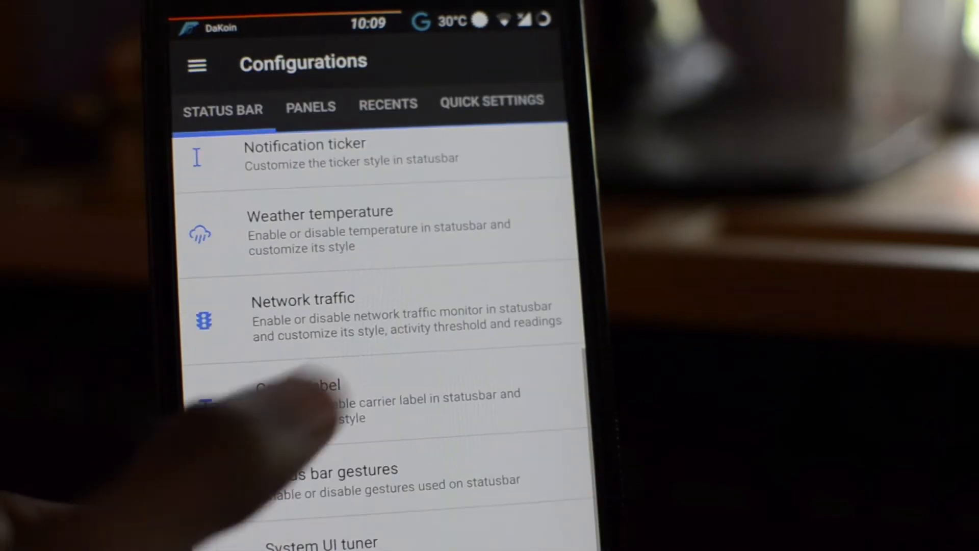
left_click(312, 400)
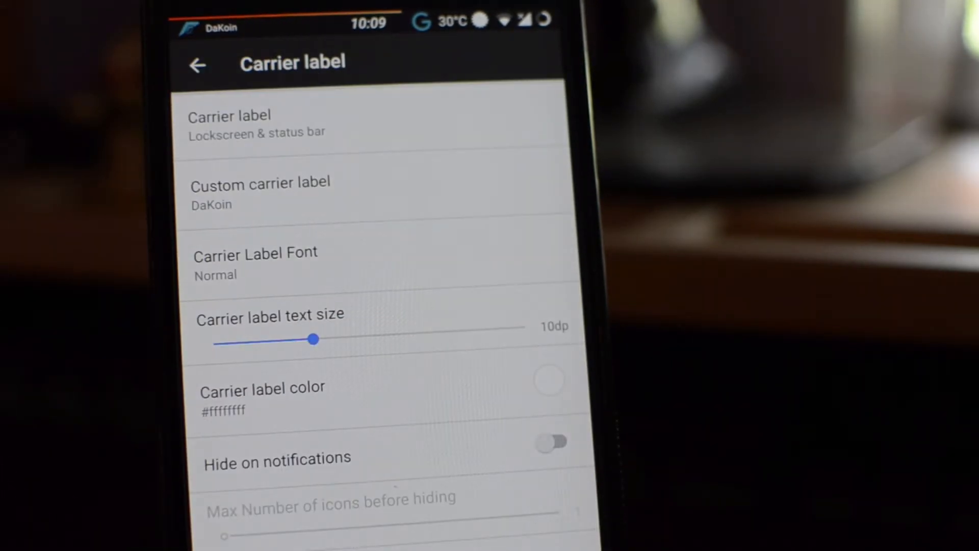
left_click(197, 65)
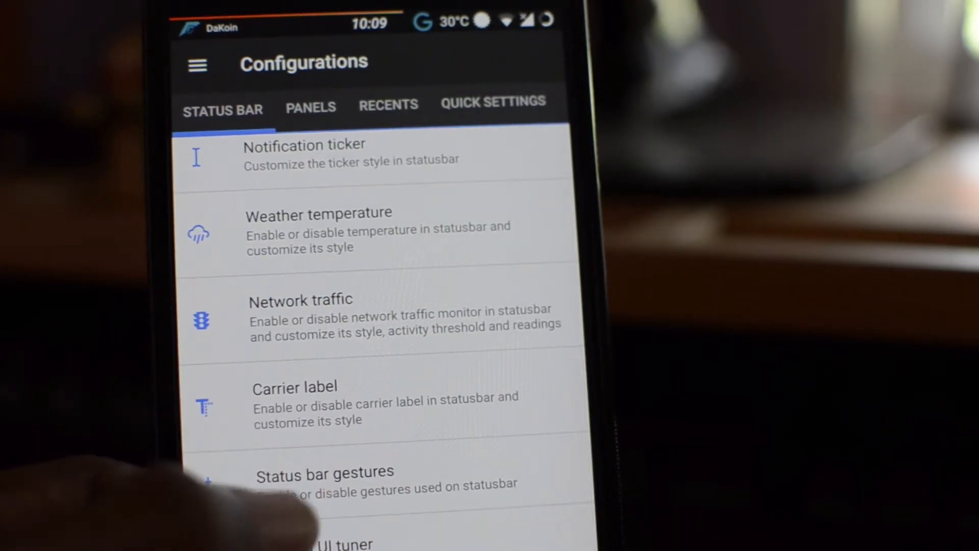
left_click(324, 472)
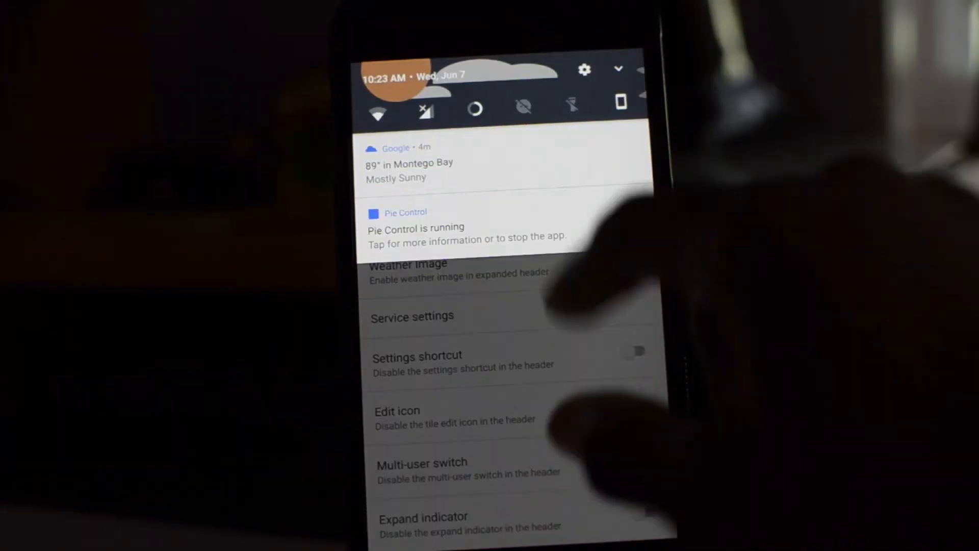
- Dismiss the notification shade after checking the customized header
left_click(618, 68)
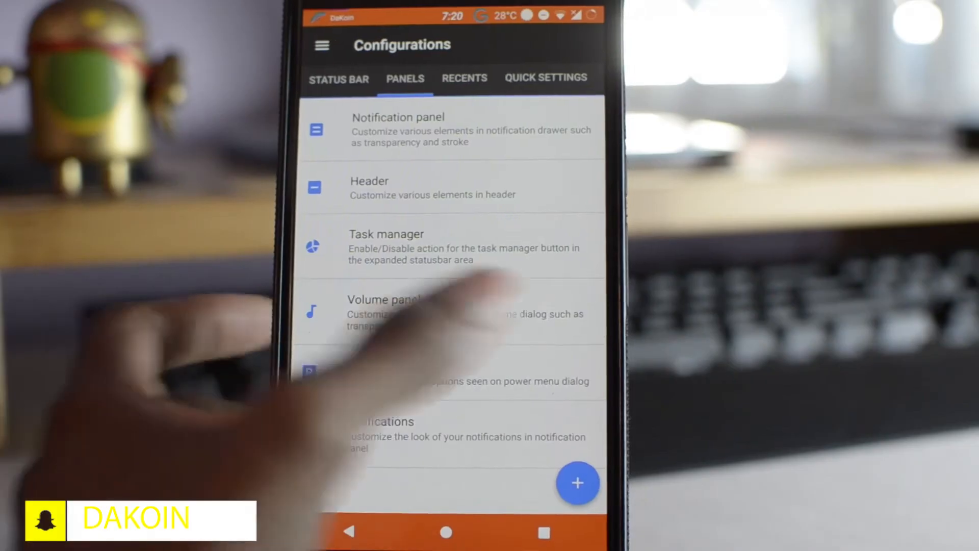
- Switch to the Recents configuration tab and open the Clear all settings
left_click(464, 77)
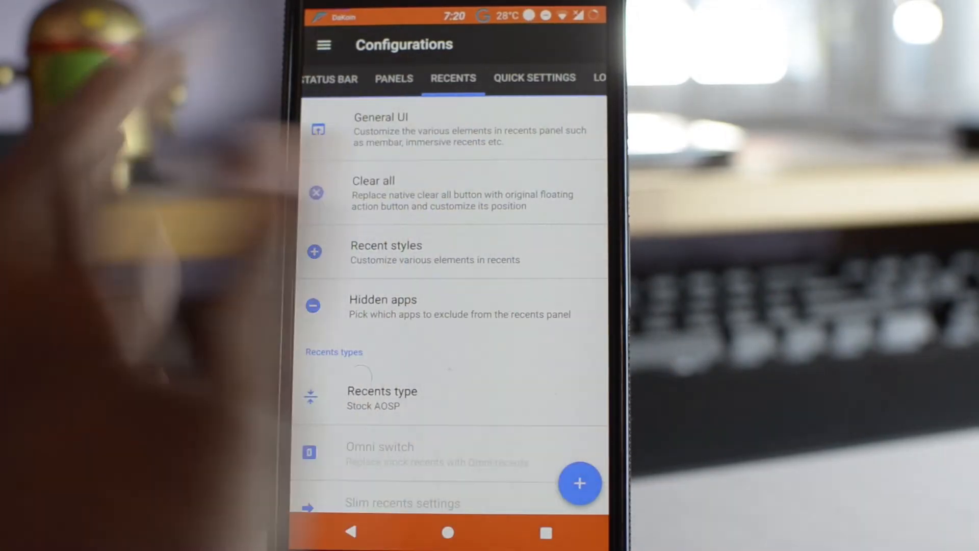
left_click(381, 128)
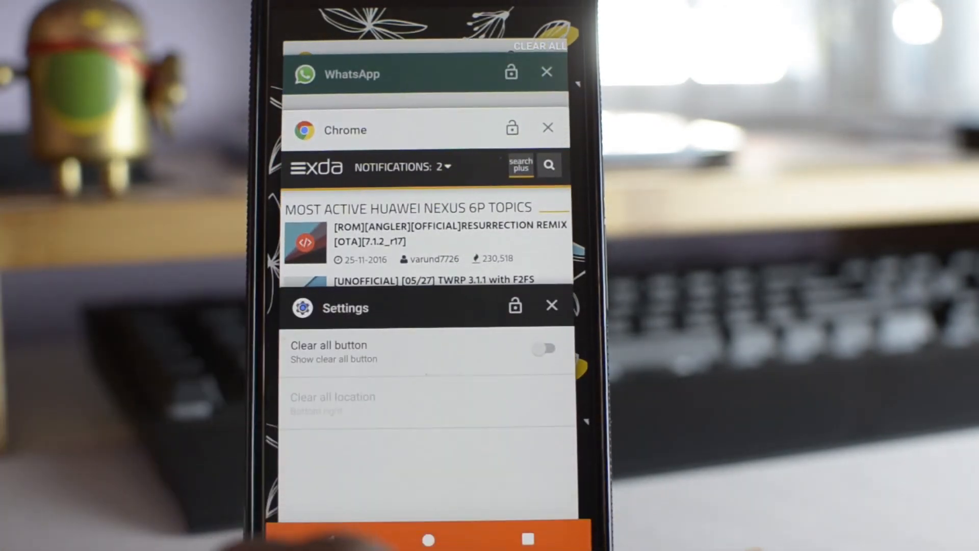
- Close the recents overview, view Recent styles, and return to the Recents tab
left_click(345, 307)
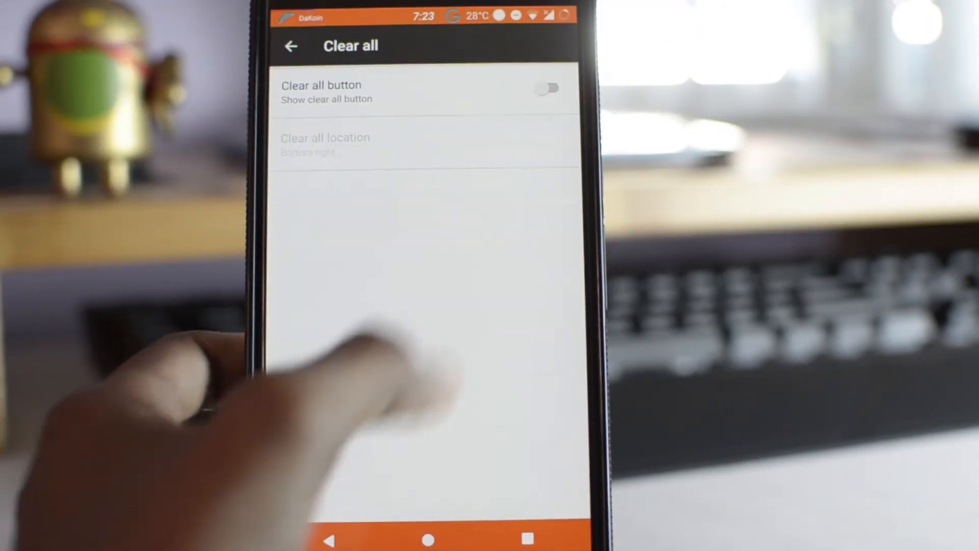
left_click(549, 88)
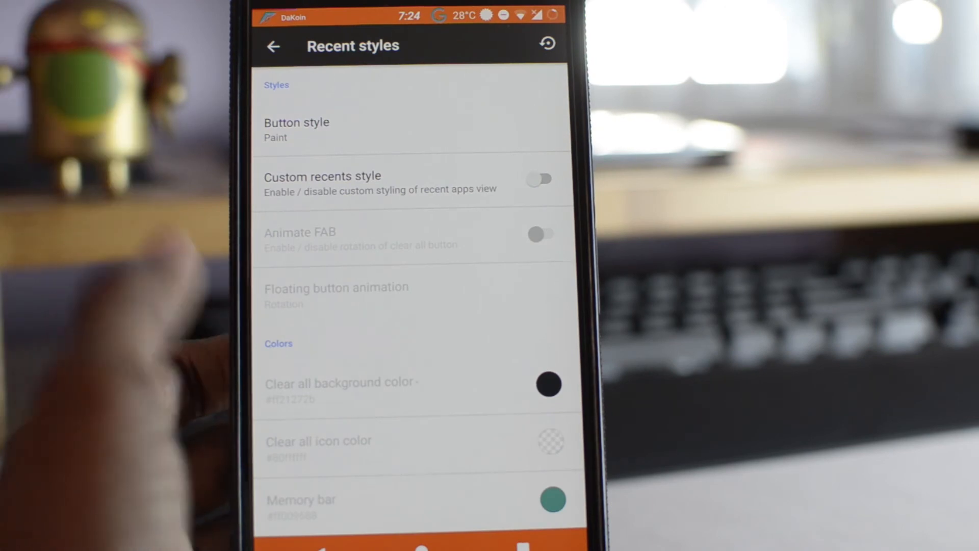
left_click(295, 129)
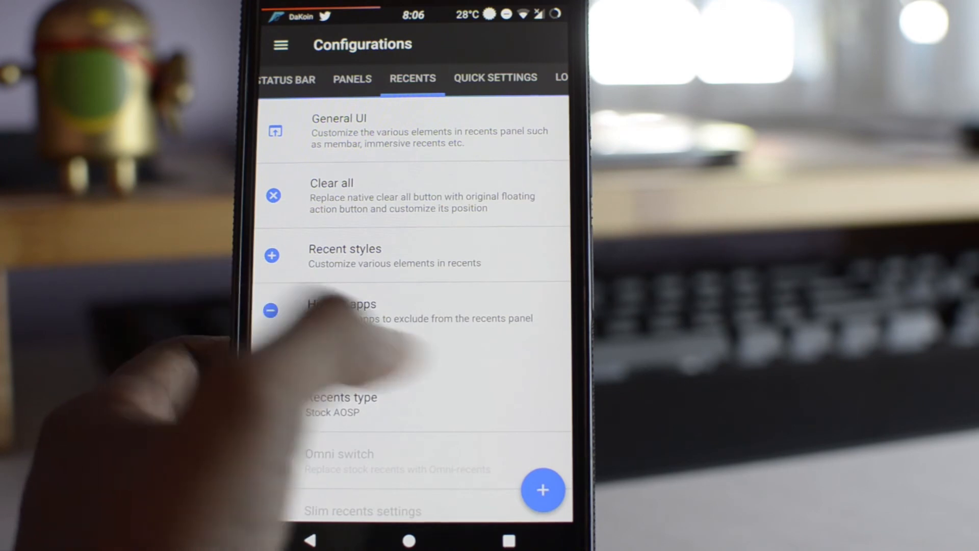
left_click(341, 311)
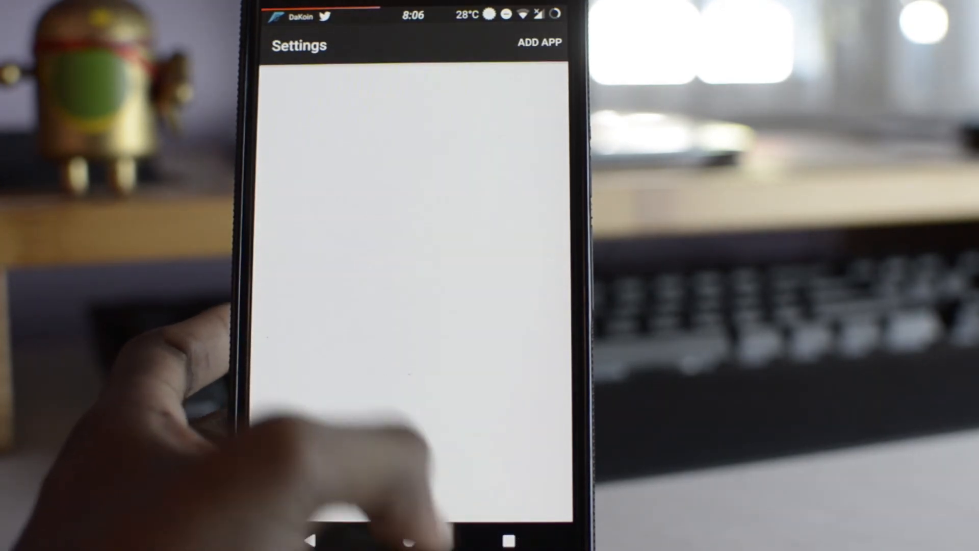
left_click(539, 42)
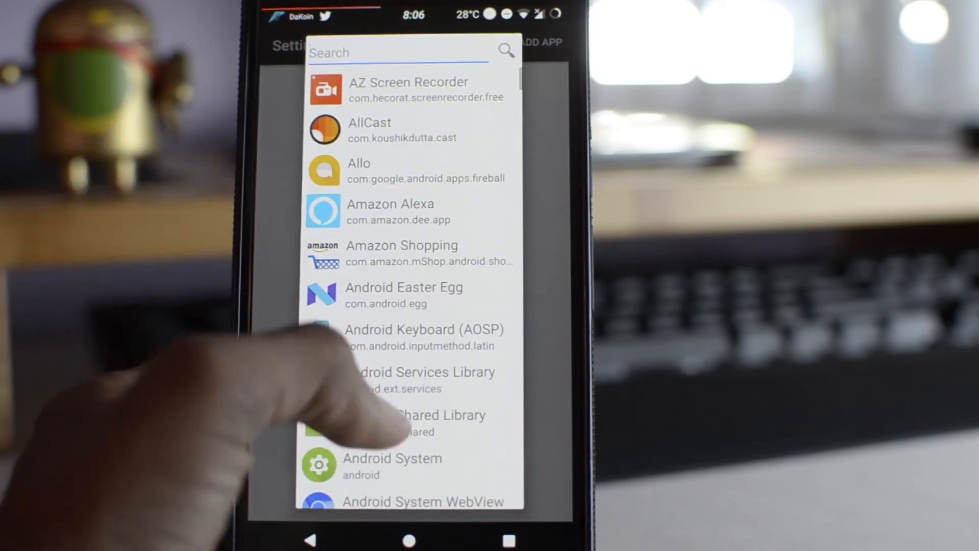
scroll("down", 3)
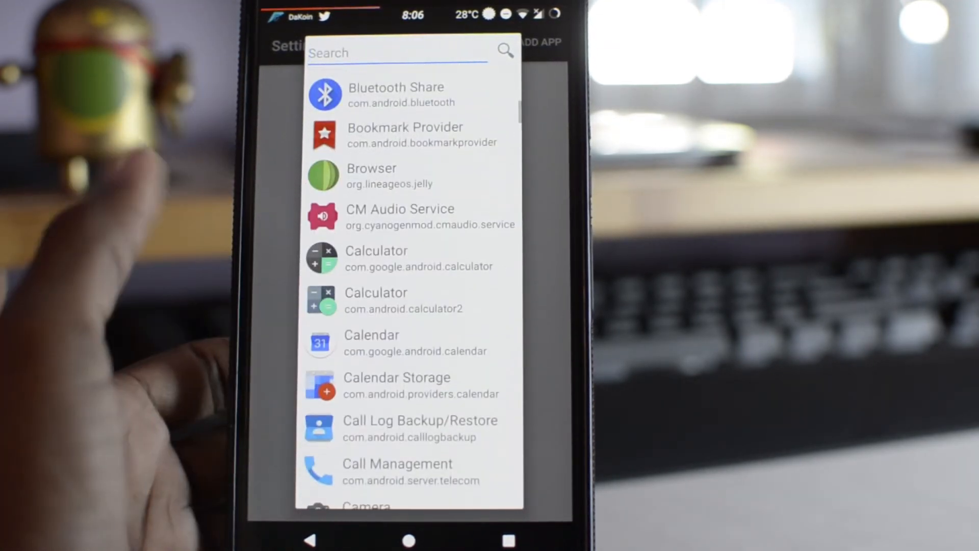
scroll("down", 3)
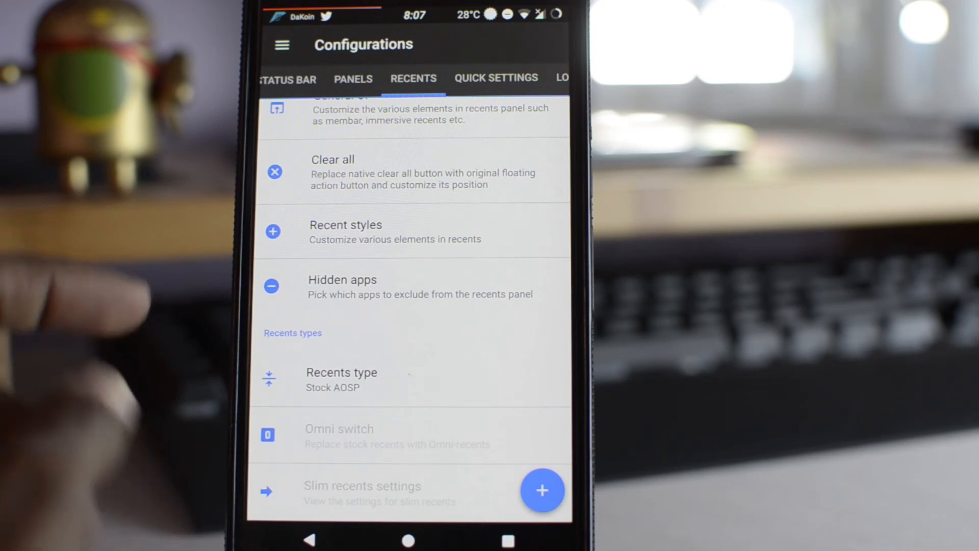
- Set Recents type to Slim recents and turn on its app sidebar
left_click(342, 372)
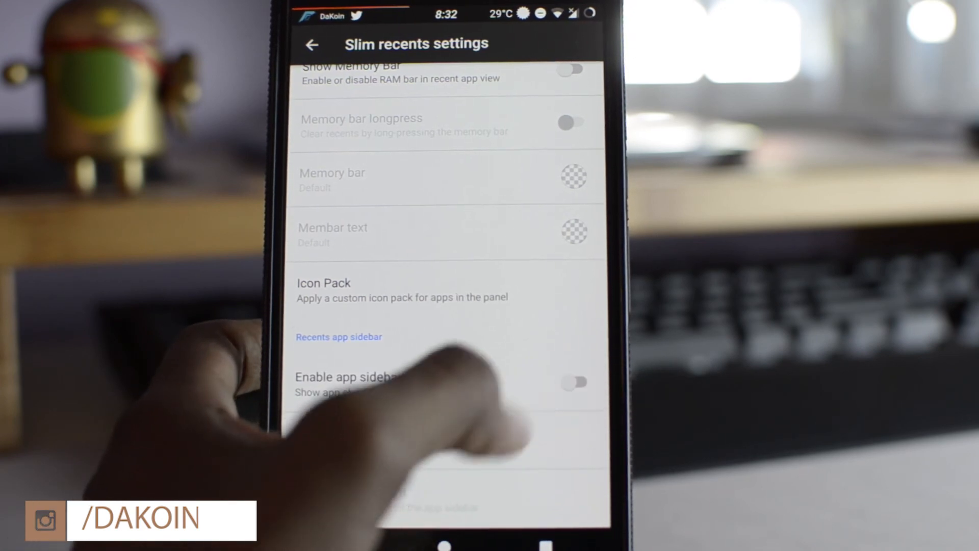
left_click(574, 383)
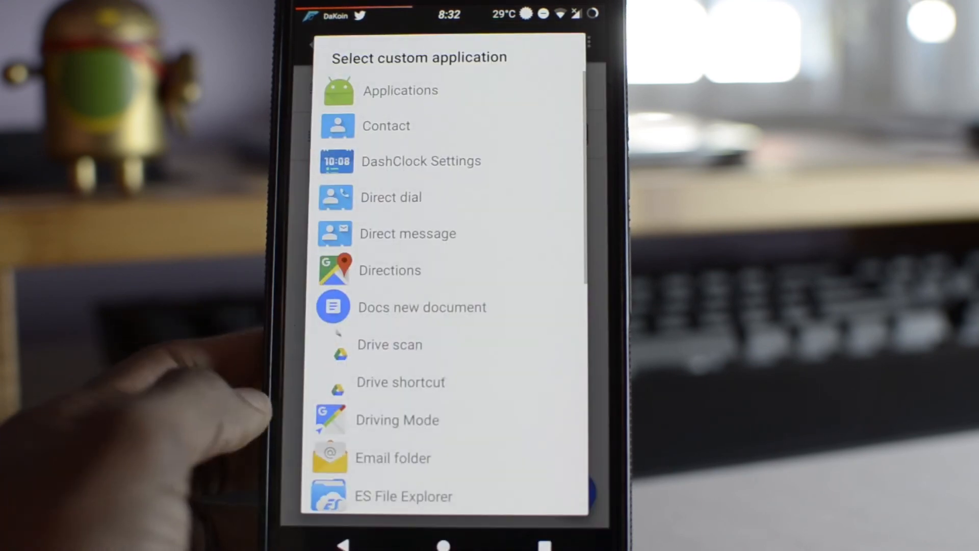
- Add an app to the recents sidebar alongside Allo, Bible and Chrome, then preview it in recents
left_click(400, 91)
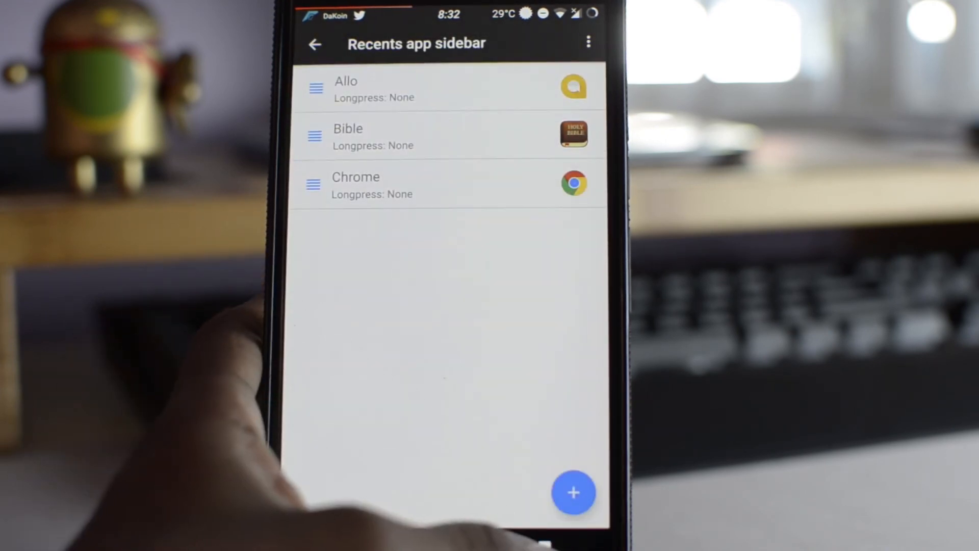
left_click(572, 493)
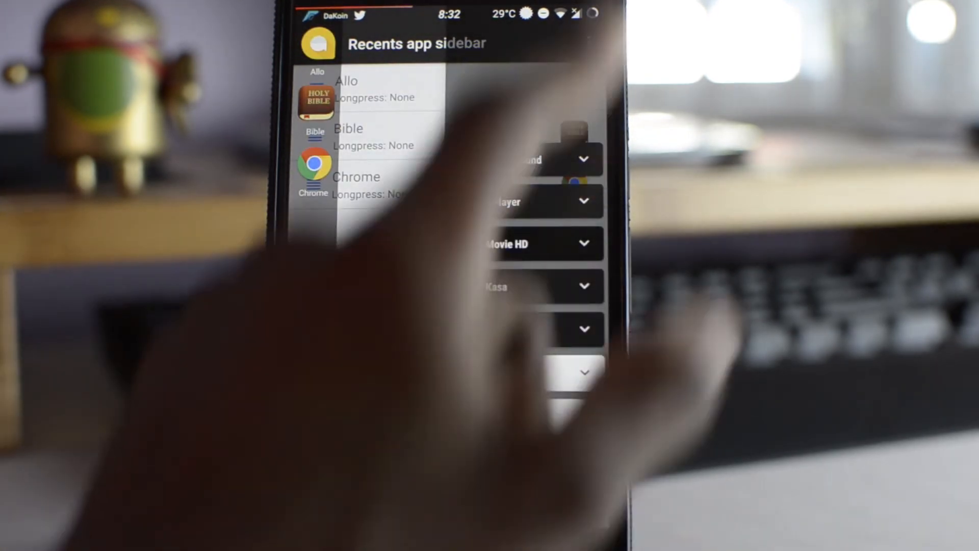